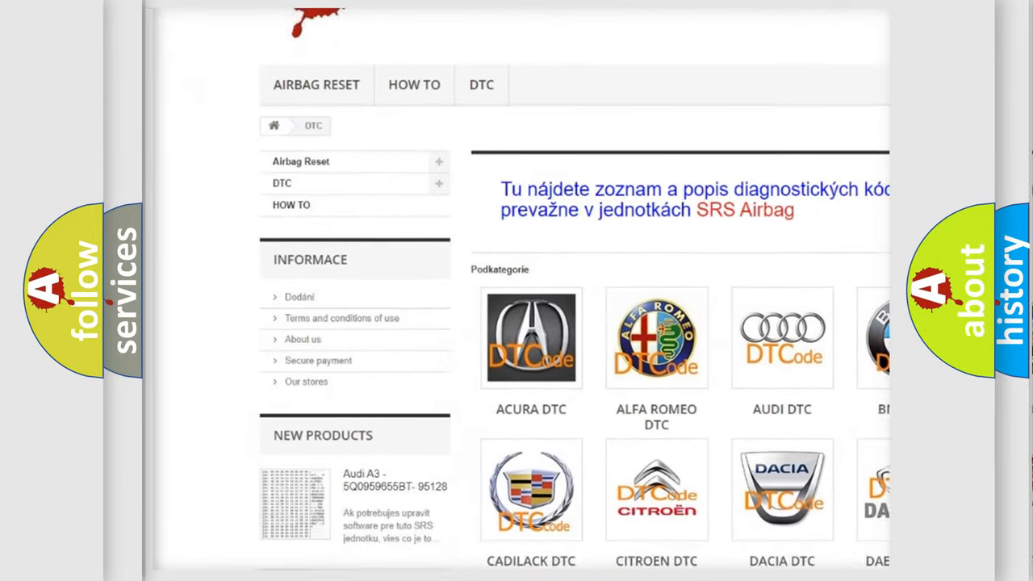
scroll("down", 3)
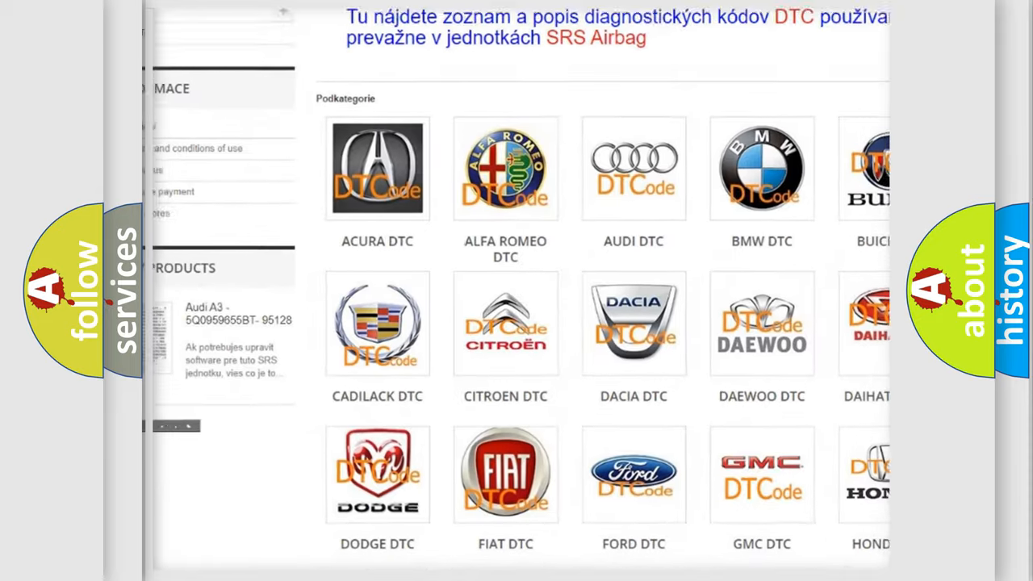
scroll("down", 3)
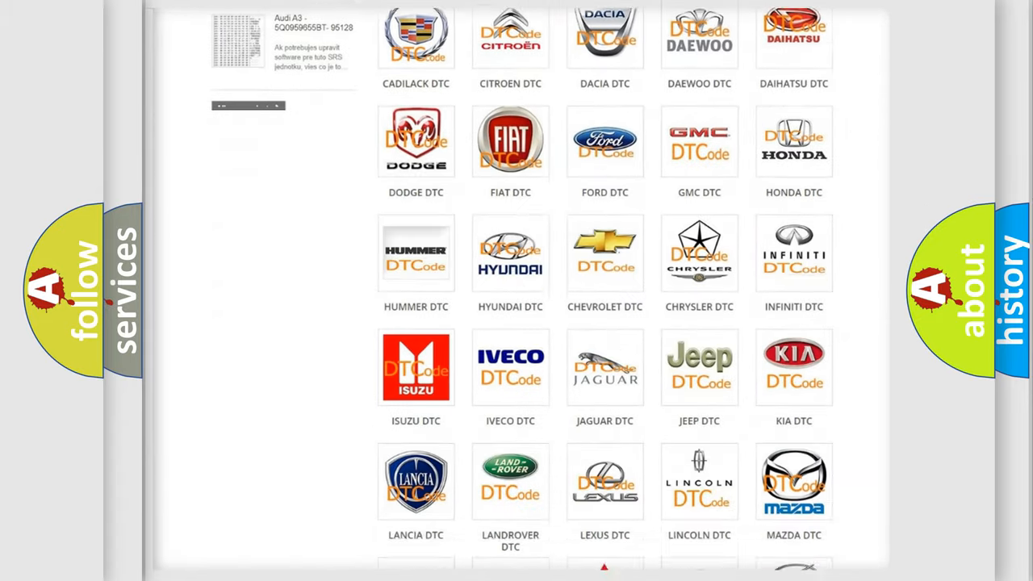
scroll("down", 3)
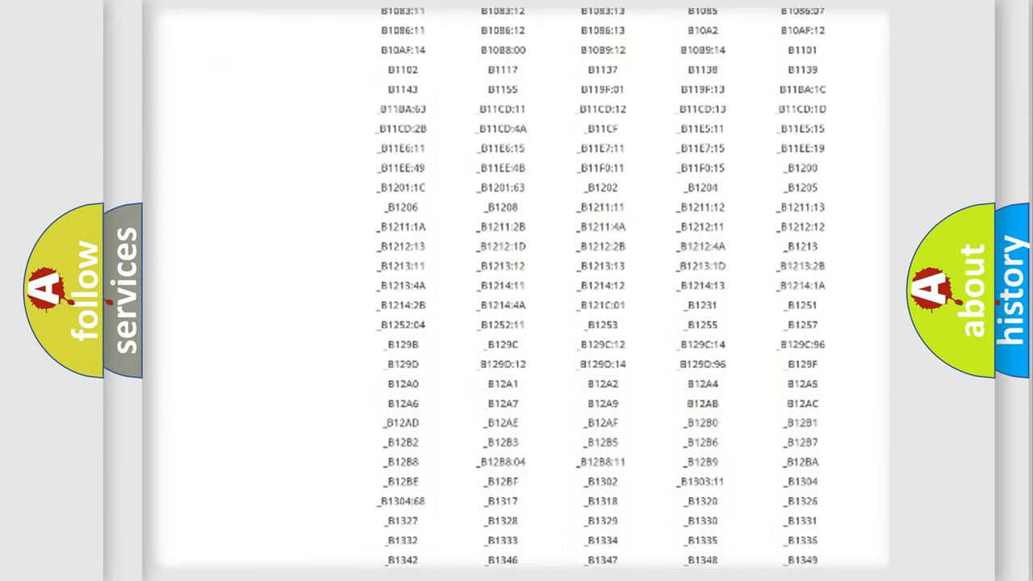
scroll("down", 3)
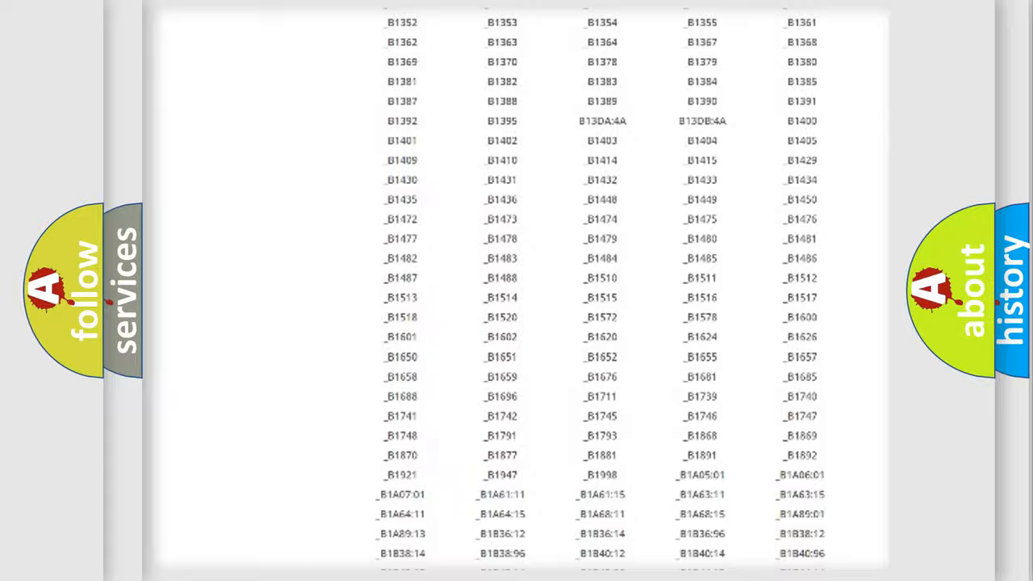